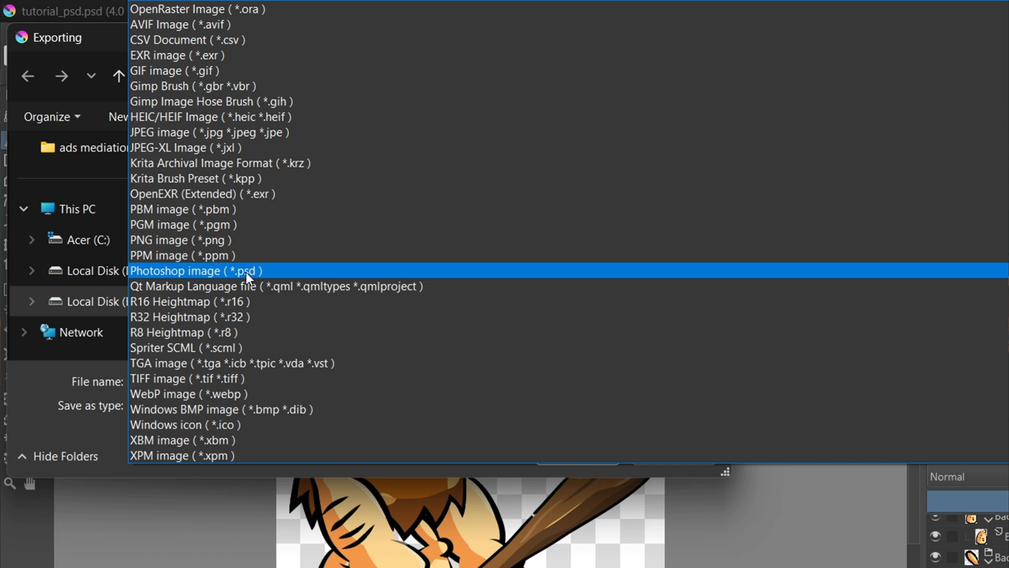
Choose Photoshop image (*.psd) as the export format for the caveman artwork
left_click(197, 270)
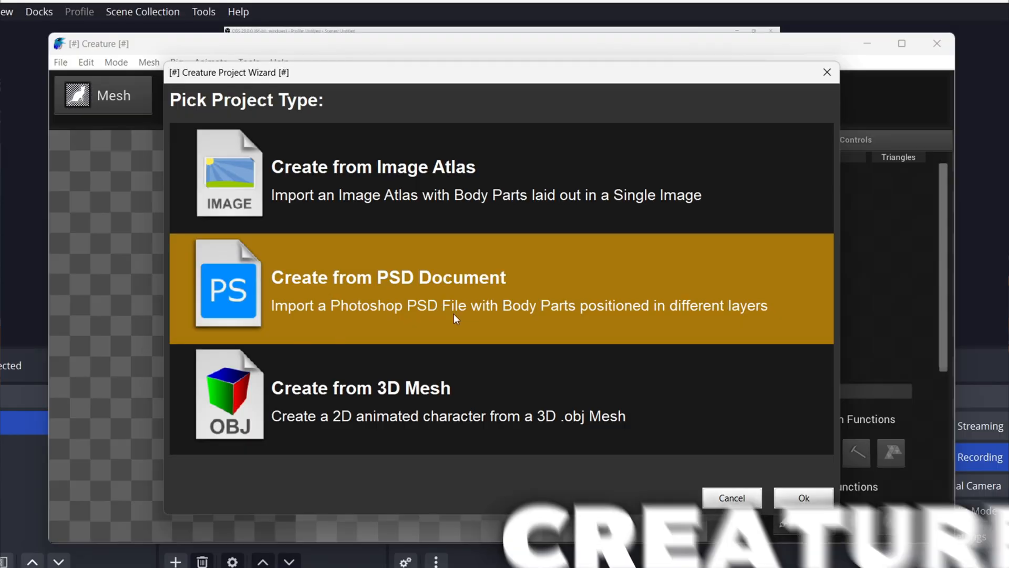
Create the new Creature project from the caveman's layered PSD document
left_click(802, 497)
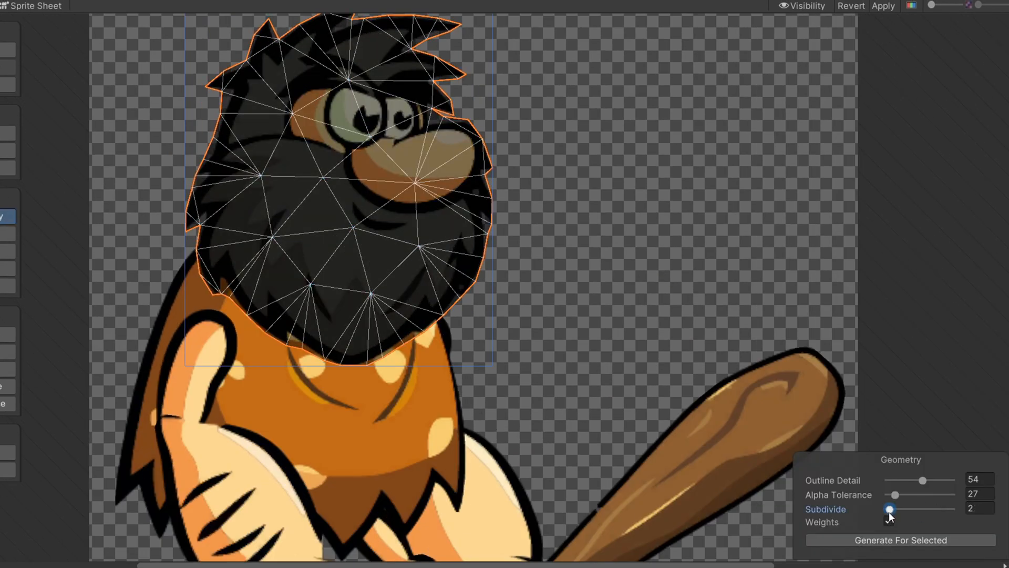
Set the head mesh geometry to outline detail 54, alpha tolerance 27, subdivide 2 and generate it
left_click(901, 539)
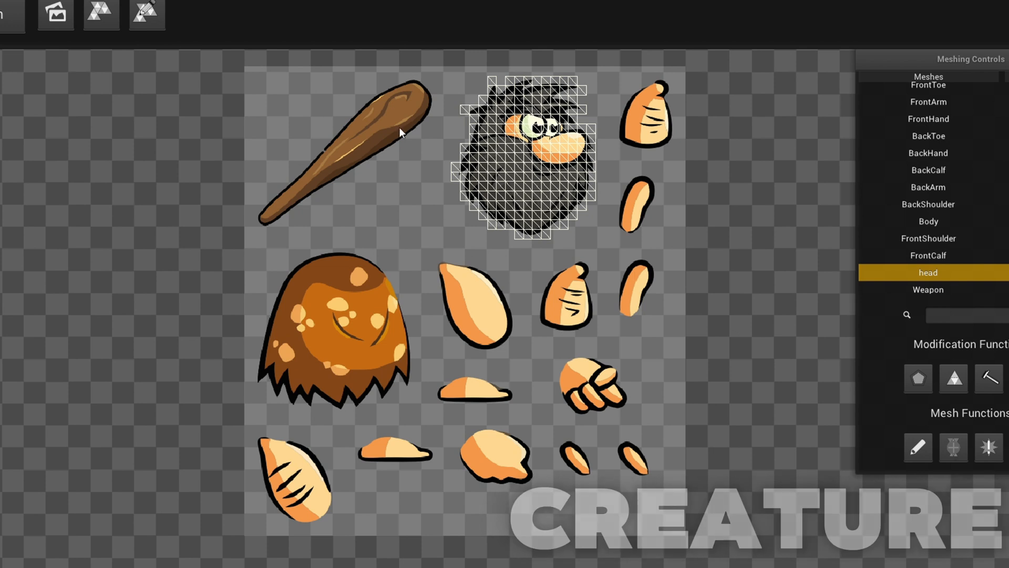
Inspect the FrontCalf and head grid meshes, then update the Game Engine Export remesh preview
left_click(929, 254)
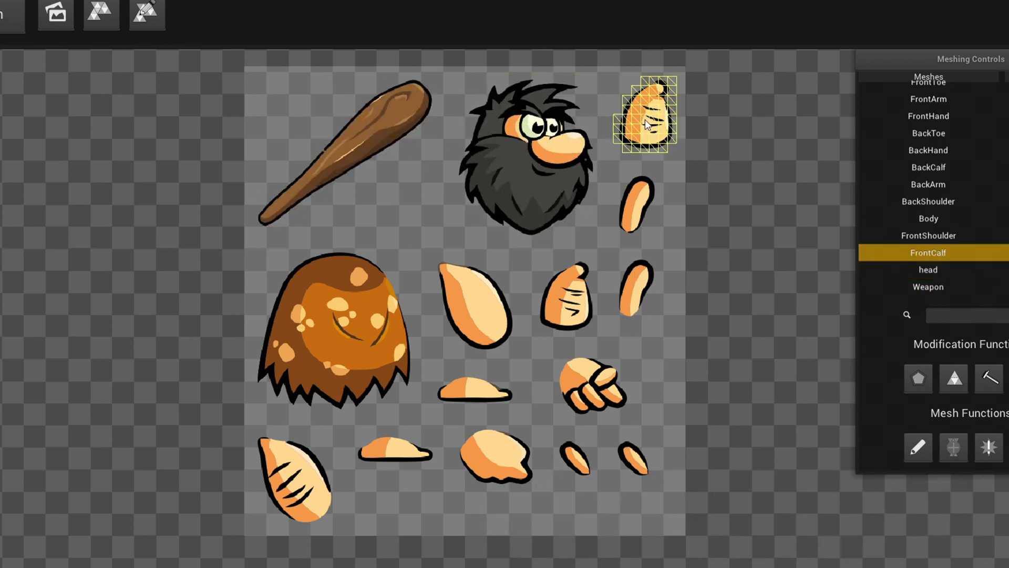
left_click(929, 168)
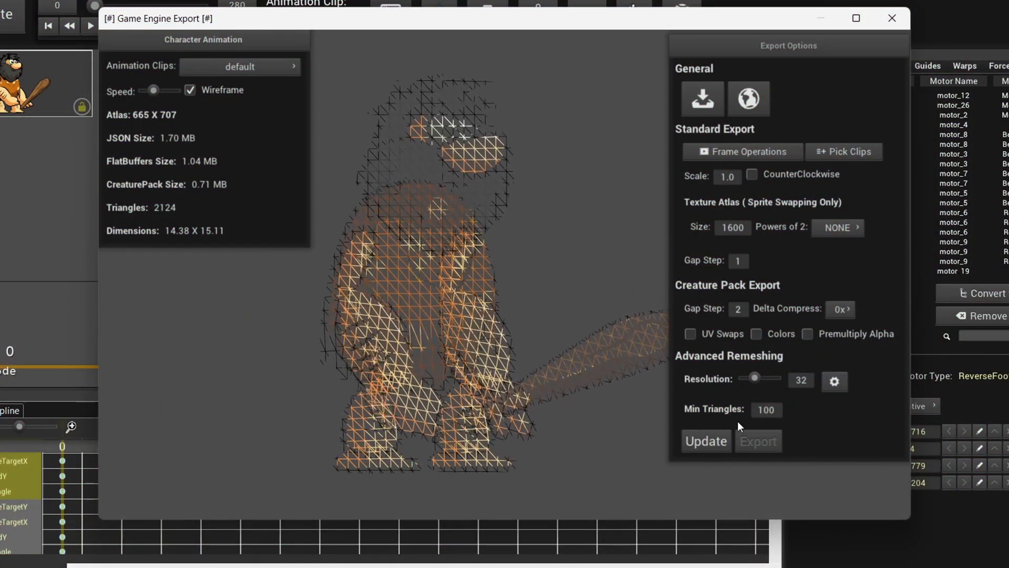
left_click(705, 441)
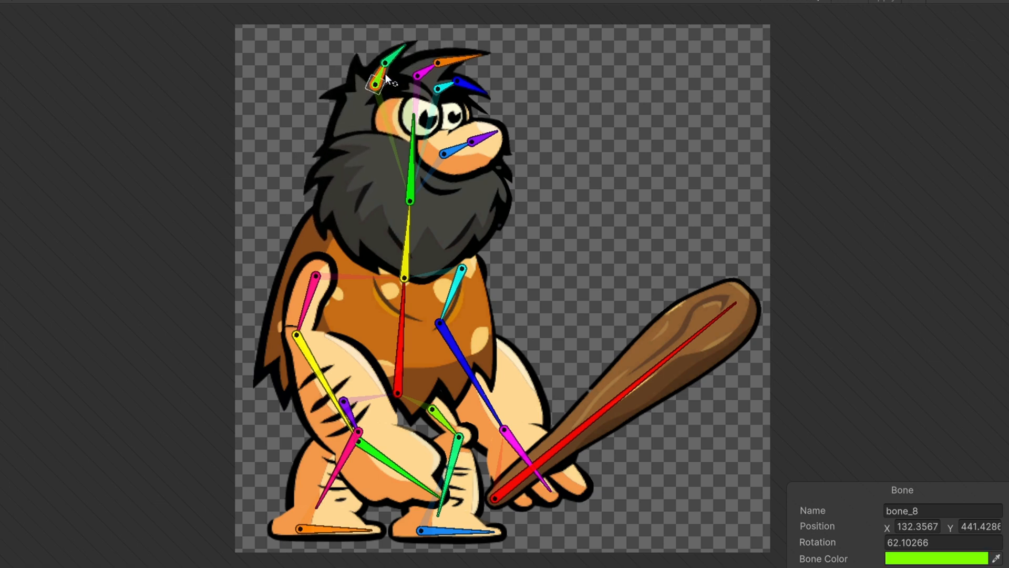
Build the caveman's bone chain and start Smart/Manual weighting for Bone_7 on the hair
left_click(54, 378)
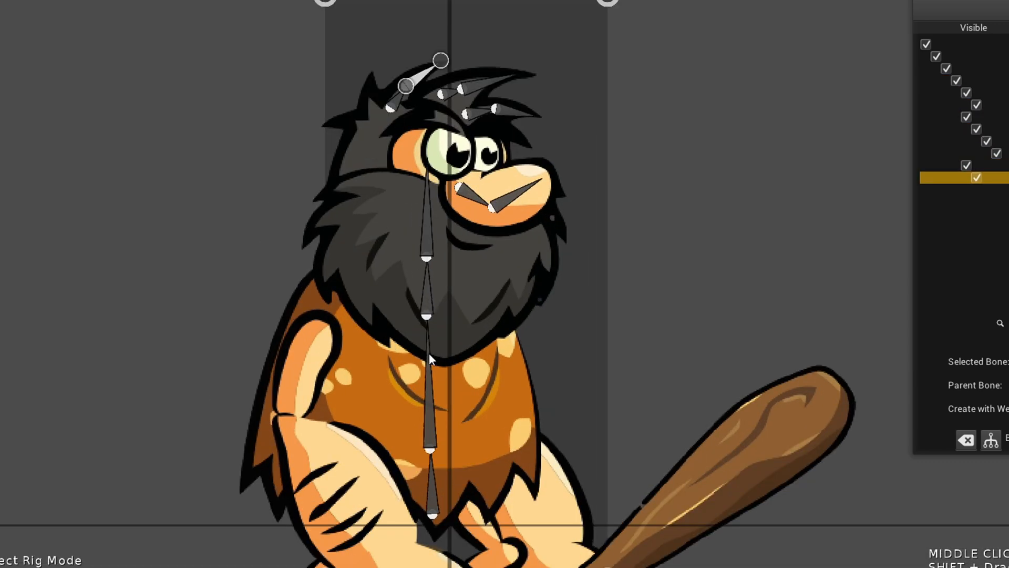
key("alt+s")
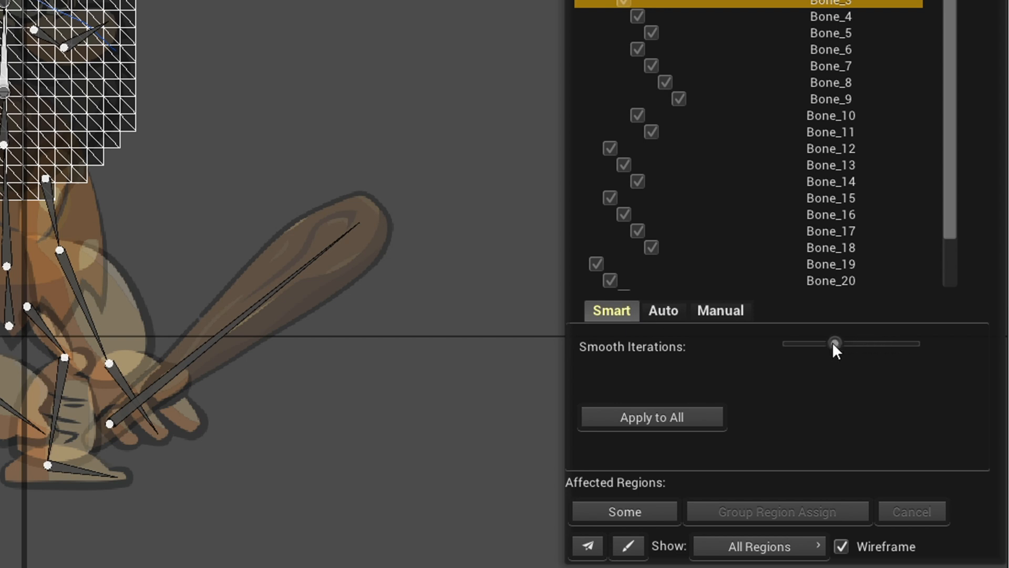
mouse_move(849, 357)
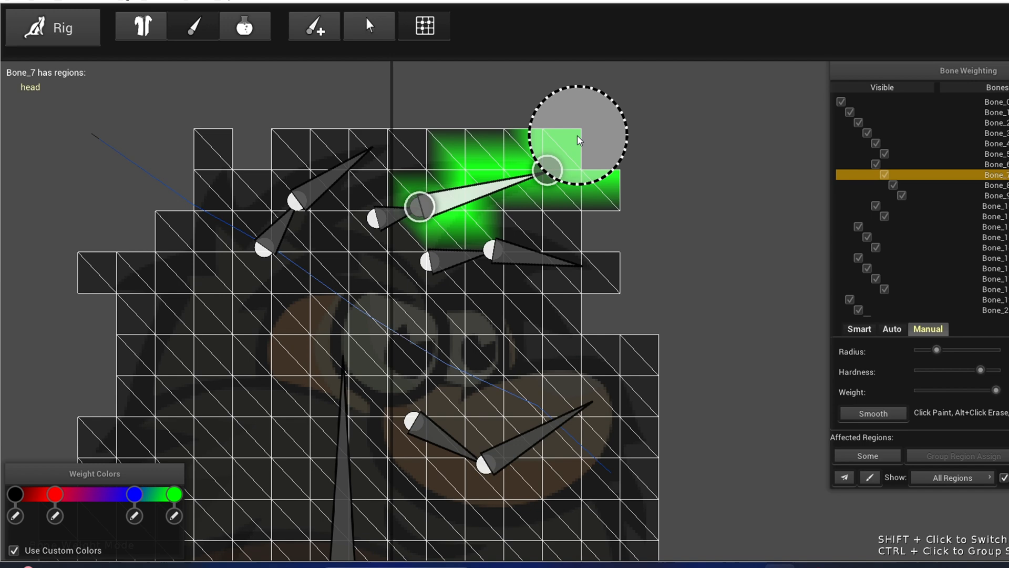
In Animate mode, select Bone_1 to give motor_26 ampX 0.5 and speed 10
left_click(52, 28)
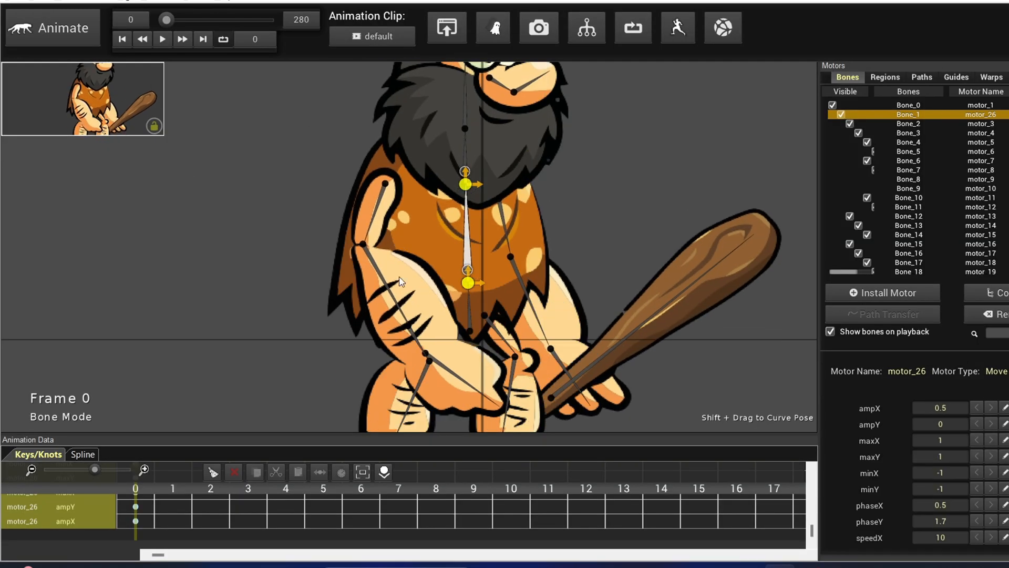
left_click(908, 179)
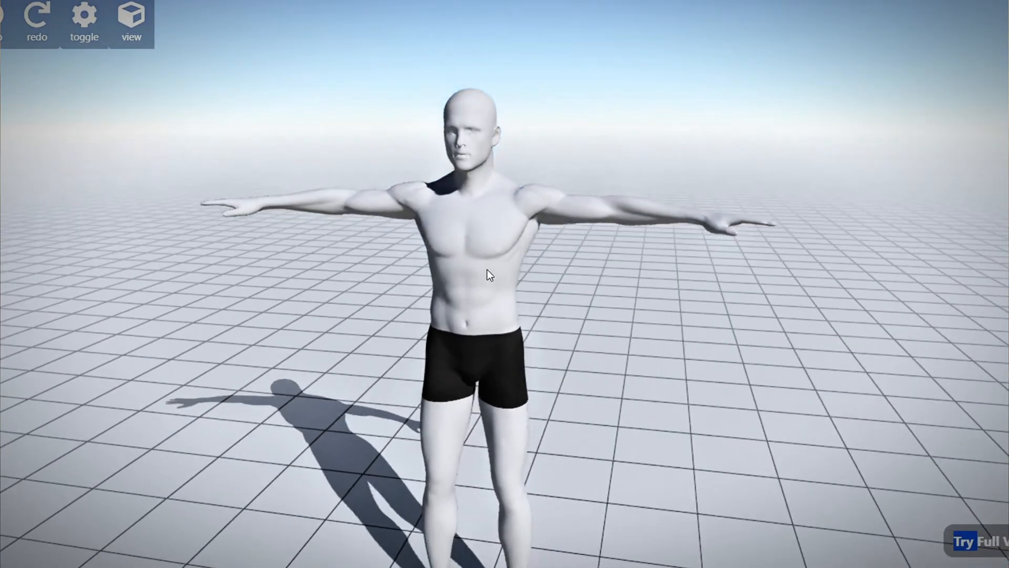
Toggle the joint handles and rotate the mannequin's shoulder to pose its arms
left_click(179, 19)
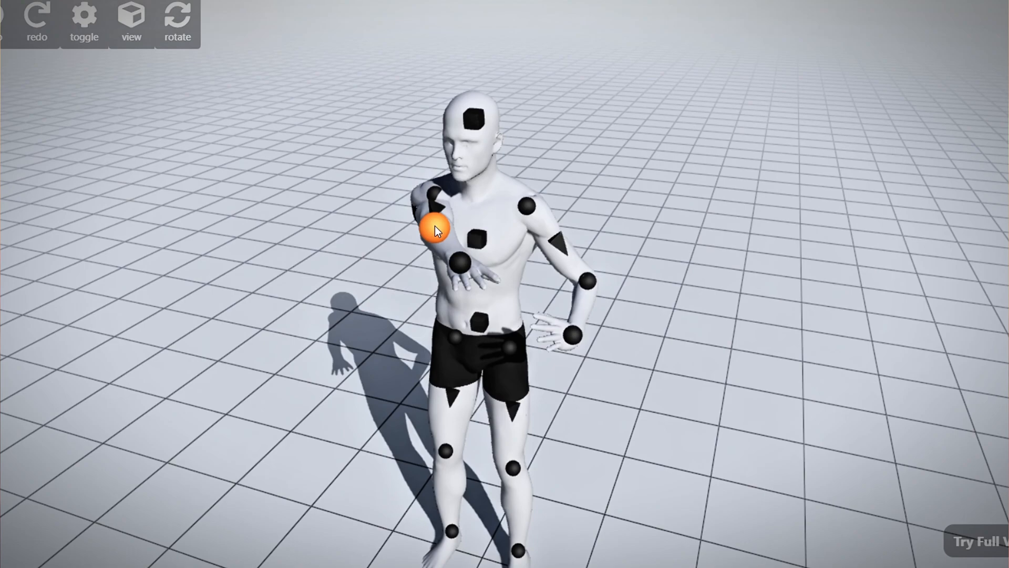
left_click(434, 230)
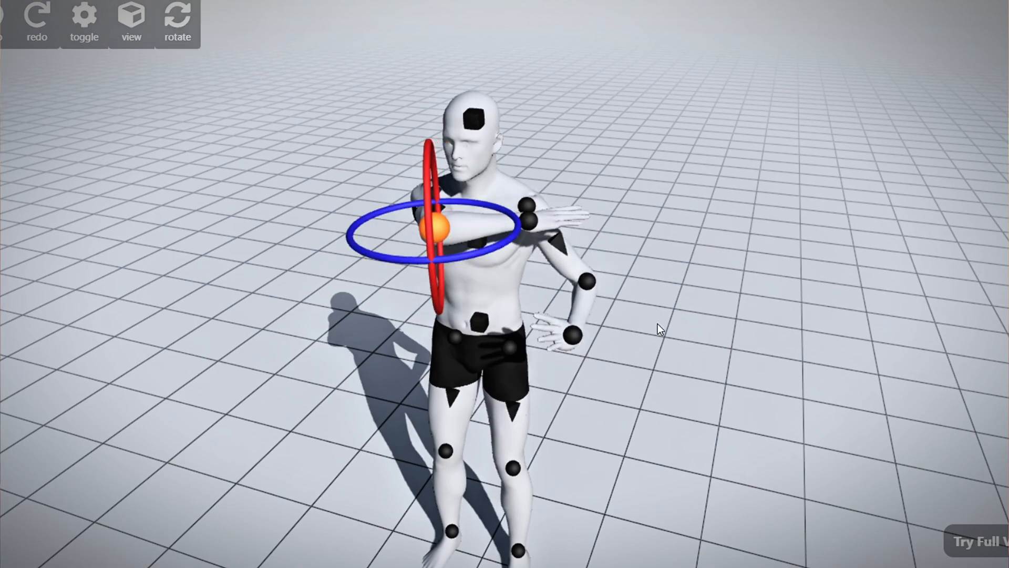
left_click(177, 22)
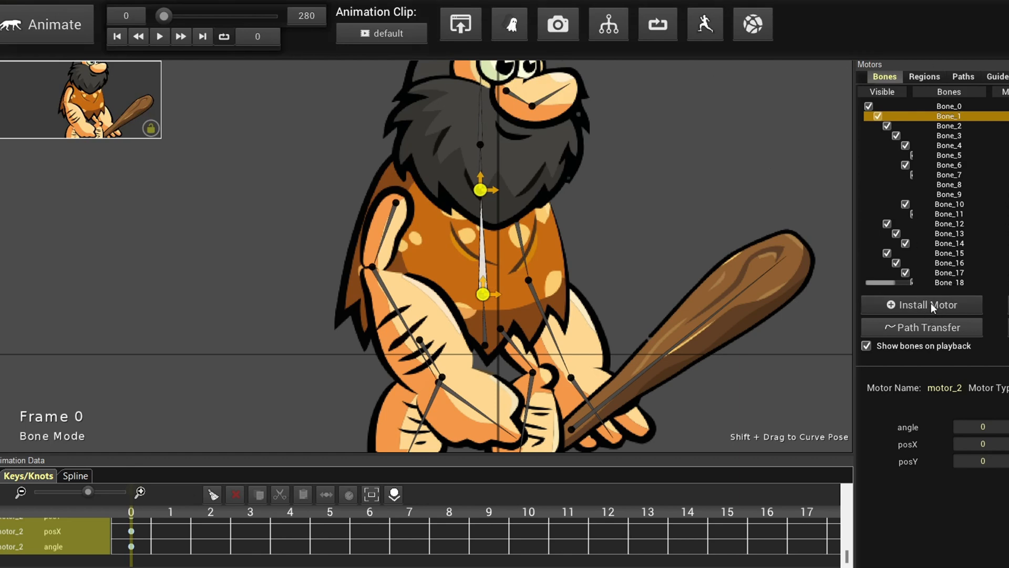
Install a motor on the body bone and a Bend Physics Motor on the hair bones
left_click(921, 304)
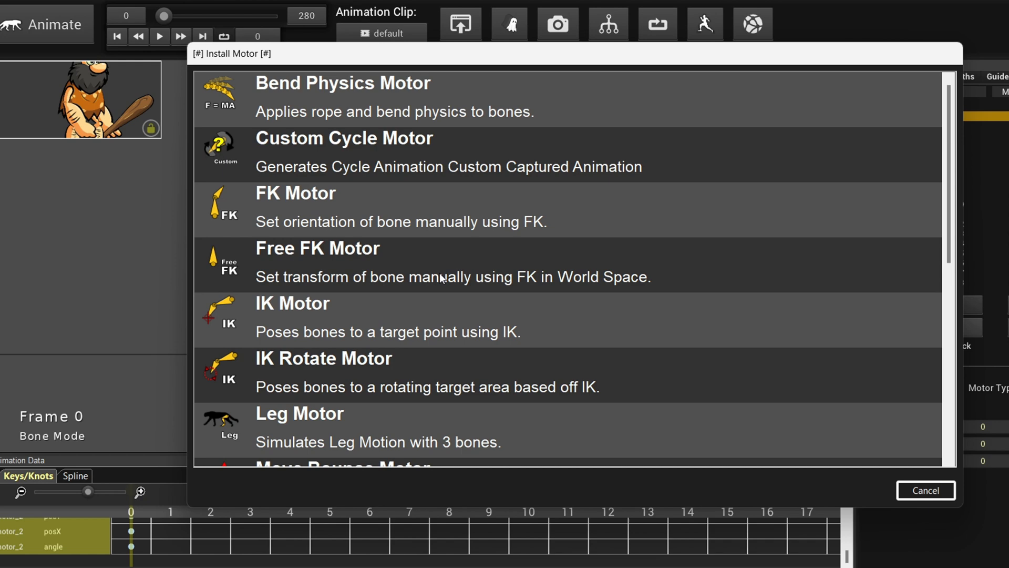
scroll("down", 3)
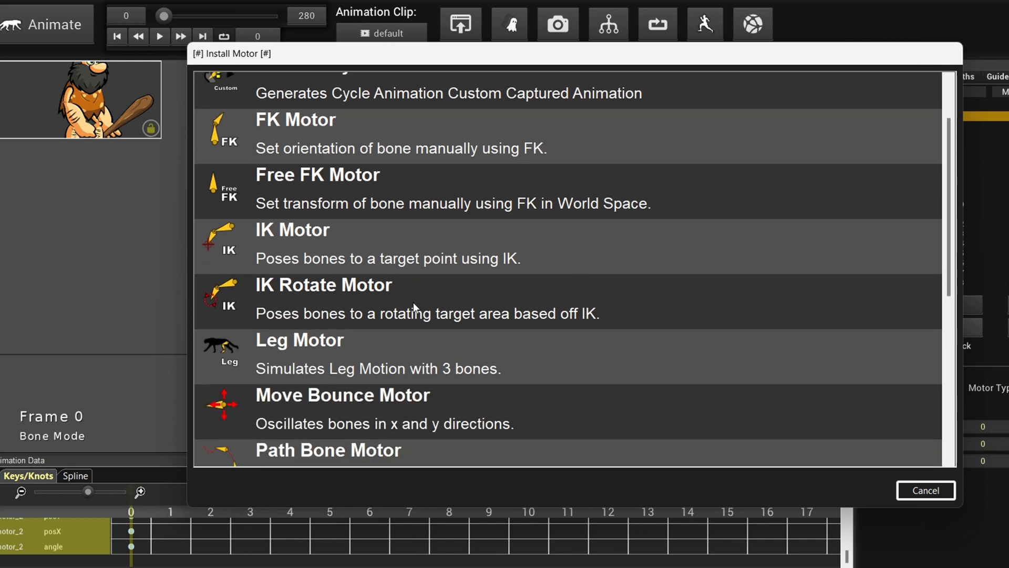
left_click(925, 490)
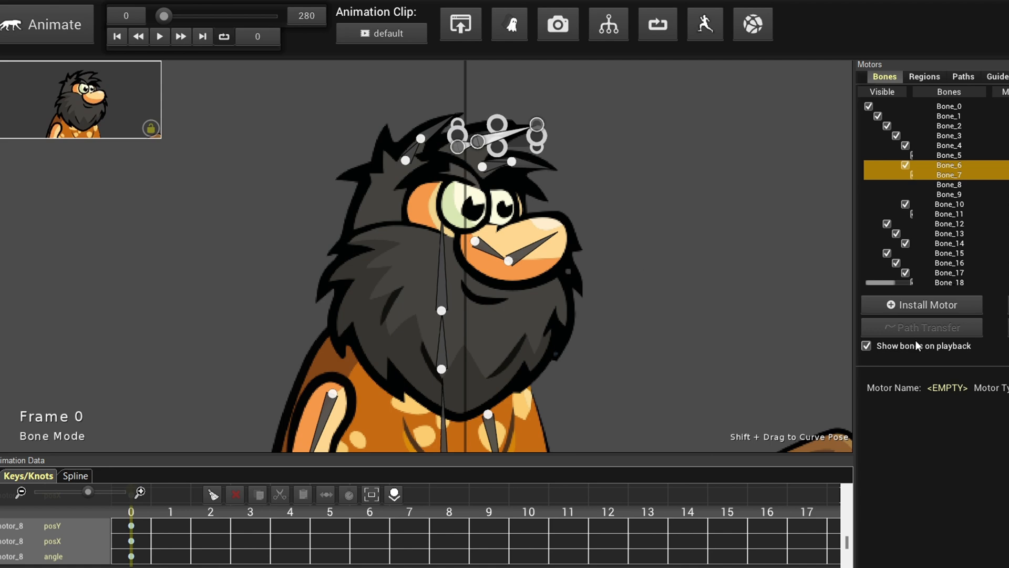
left_click(920, 304)
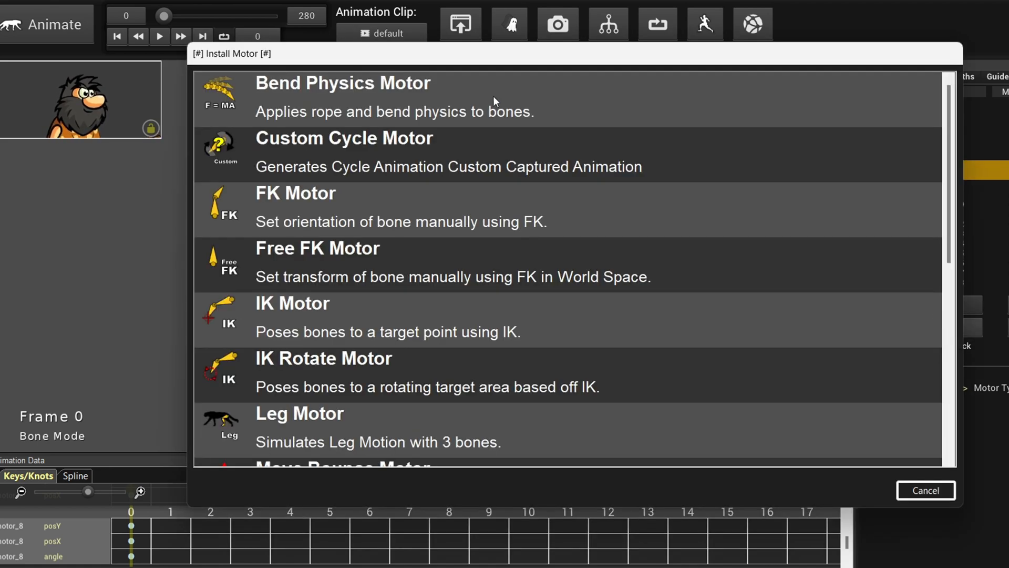
left_click(925, 490)
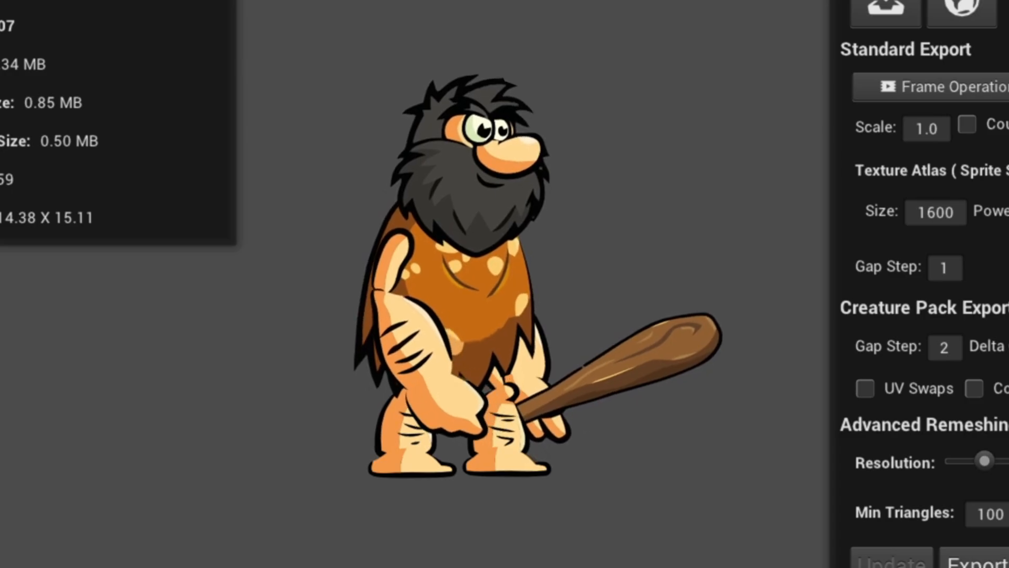